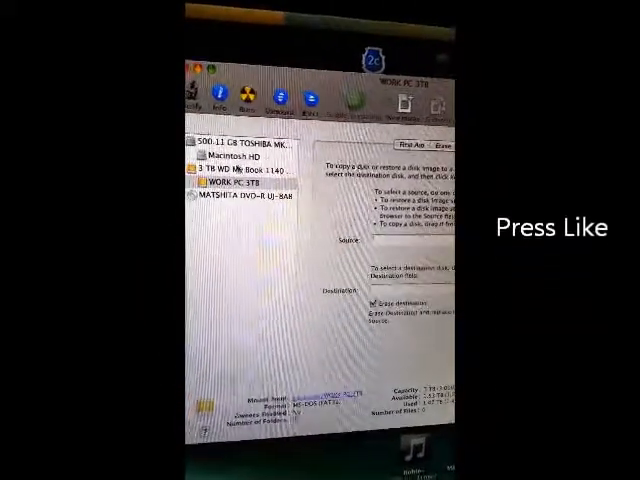
- Select the 3 TB WD My Book 1140 Media drive in the sidebar to show its details
click(245, 179)
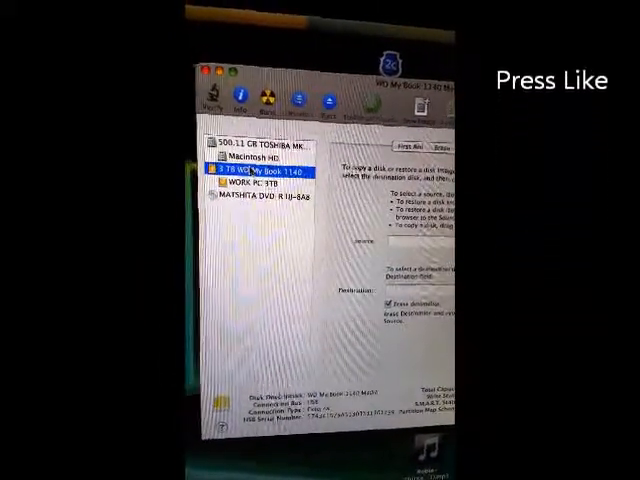